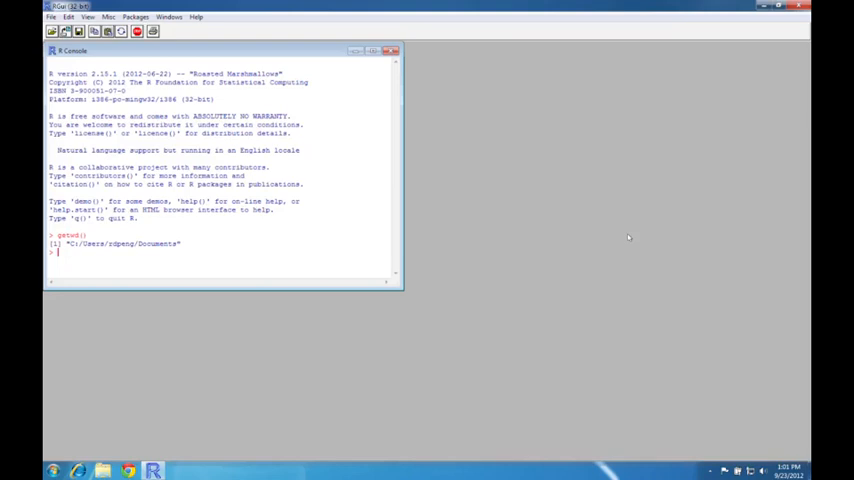
Step: Run read.csv("mydata.csv") in the console, which fails with a no-such-file error
text(read.csv()
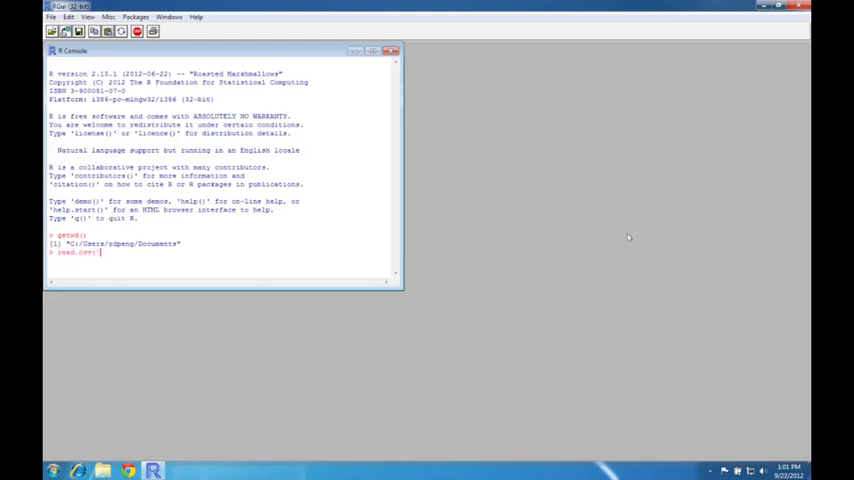
text(mydata.csv)
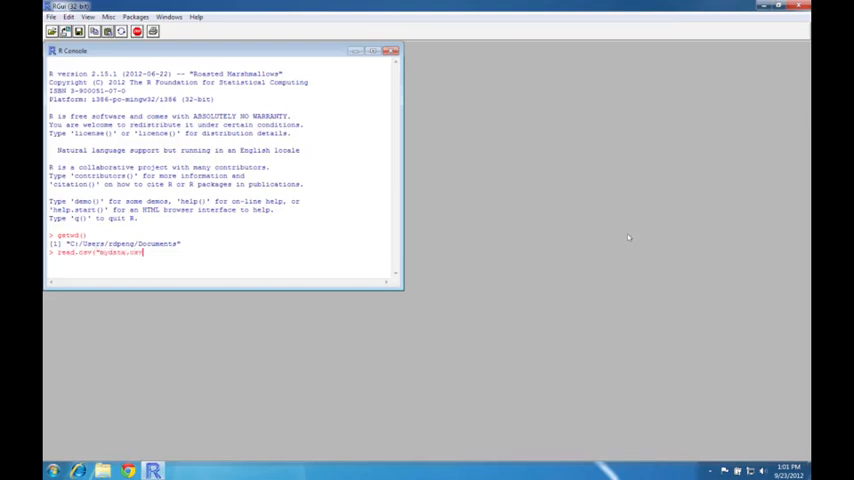
text())
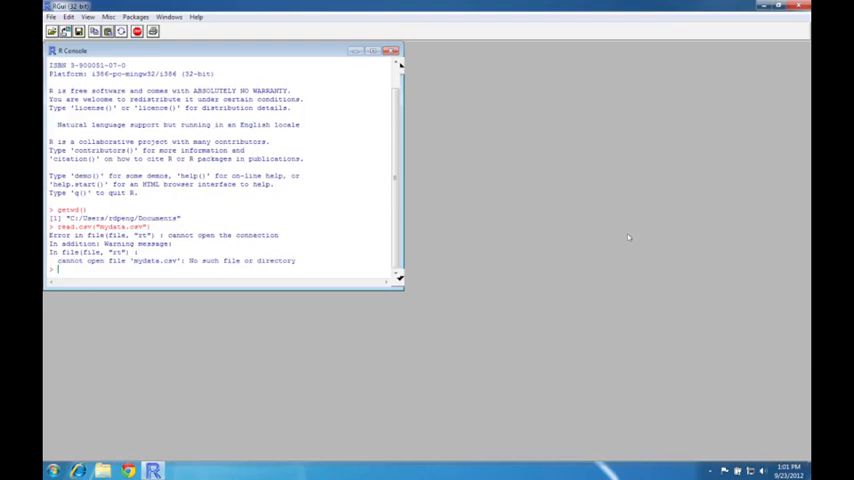
mouse_move(444, 106)
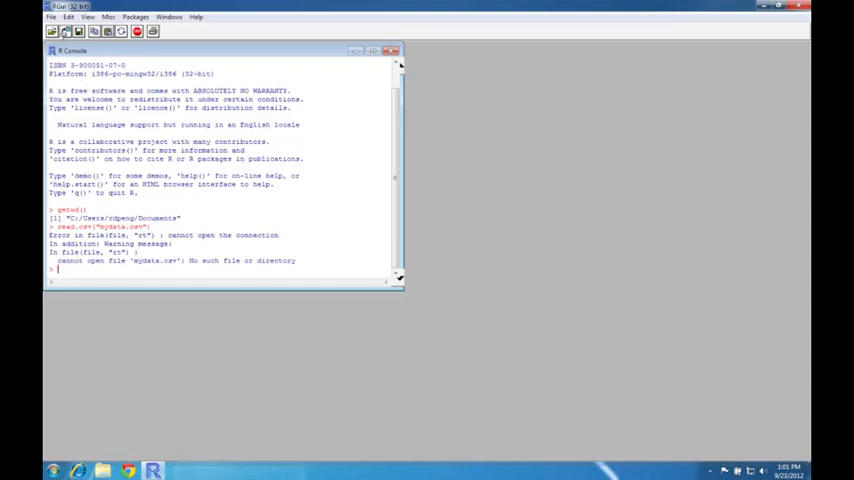
Step: Change the working directory to the Desktop folder via File > Change dir
click(50, 16)
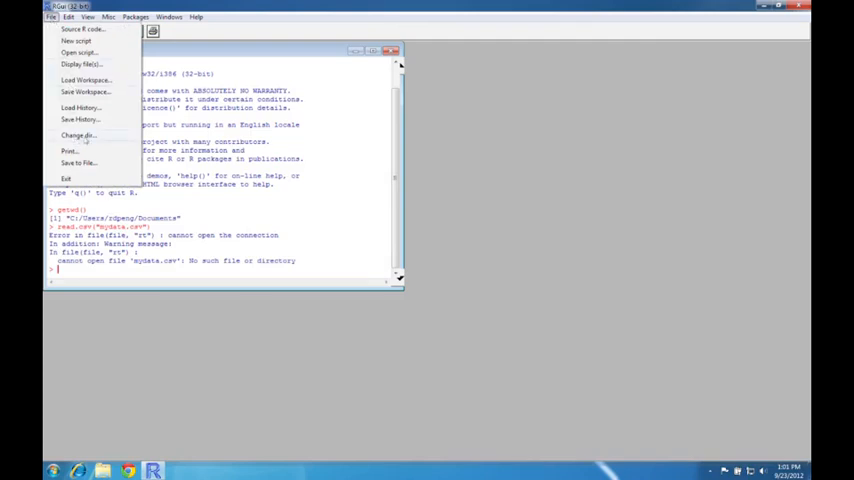
click(78, 136)
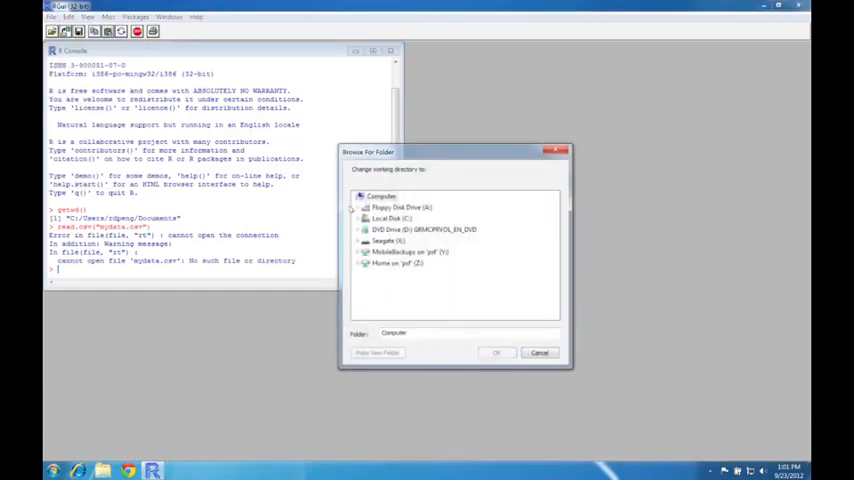
click(358, 218)
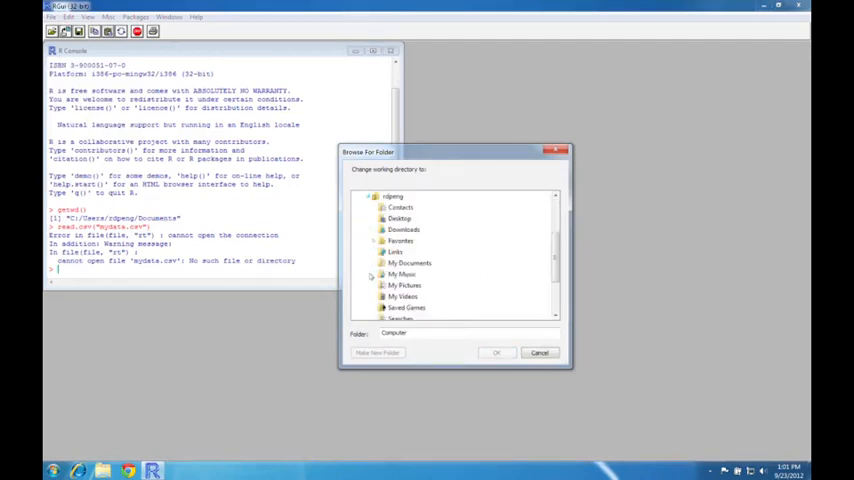
click(400, 218)
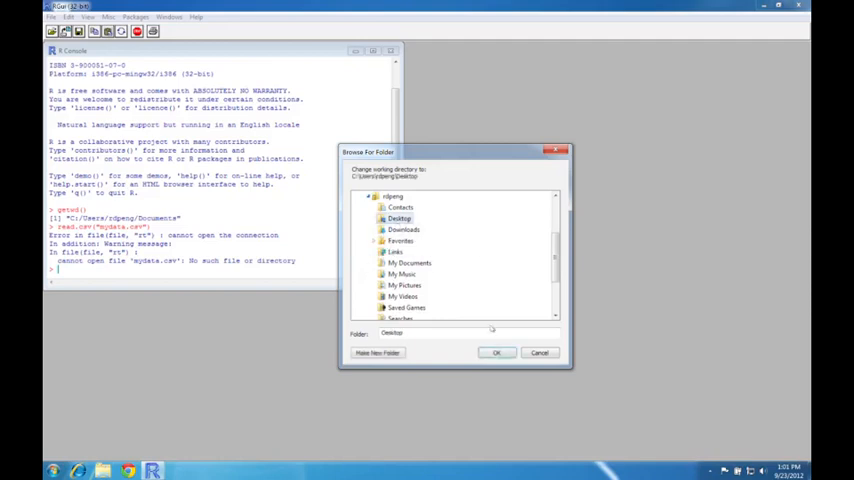
click(540, 352)
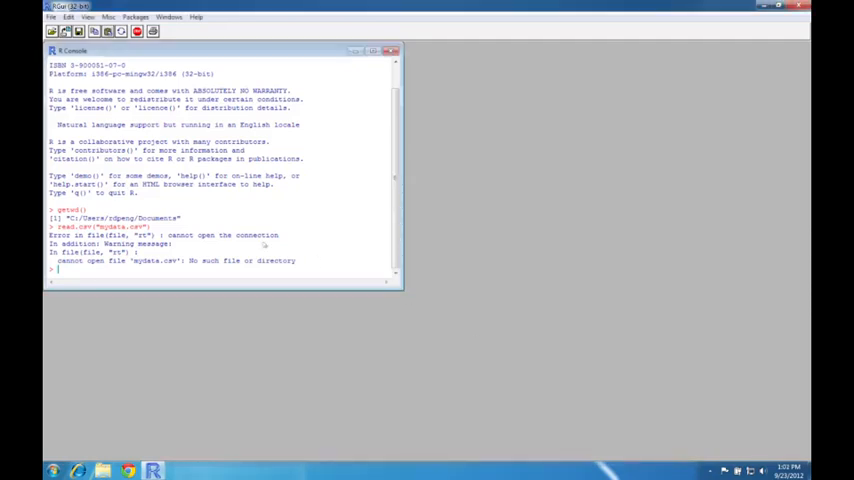
Step: List the Desktop files with dir() and read mydata.csv so its rows print
text(dir()
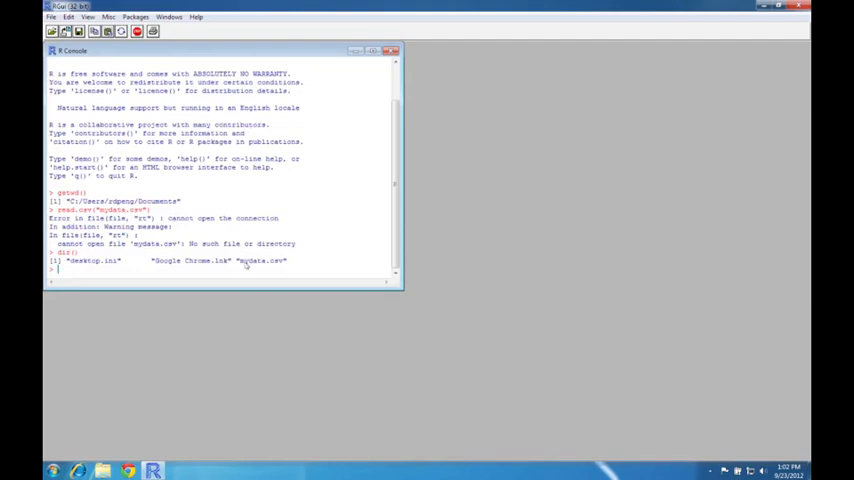
text(read.csv)
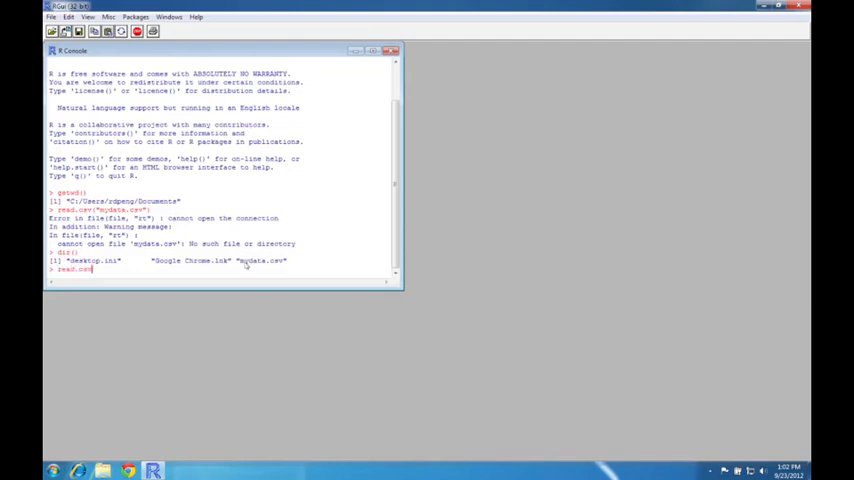
text("mydata.csv"))
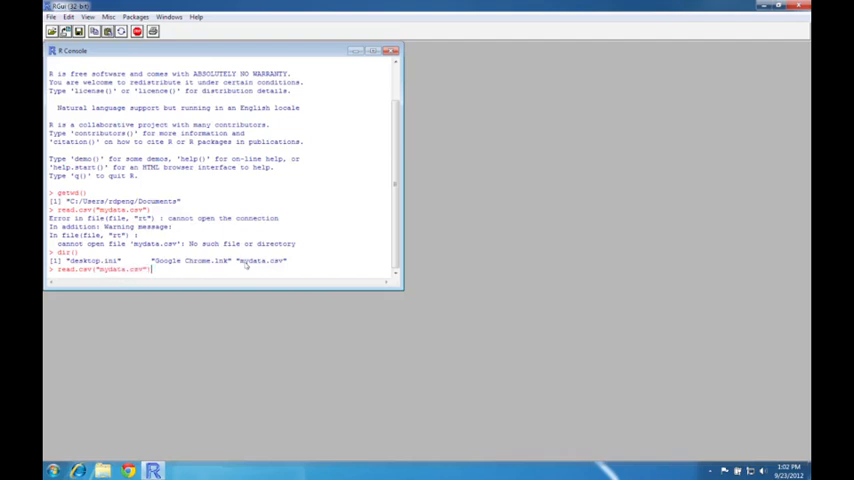
key(enter)
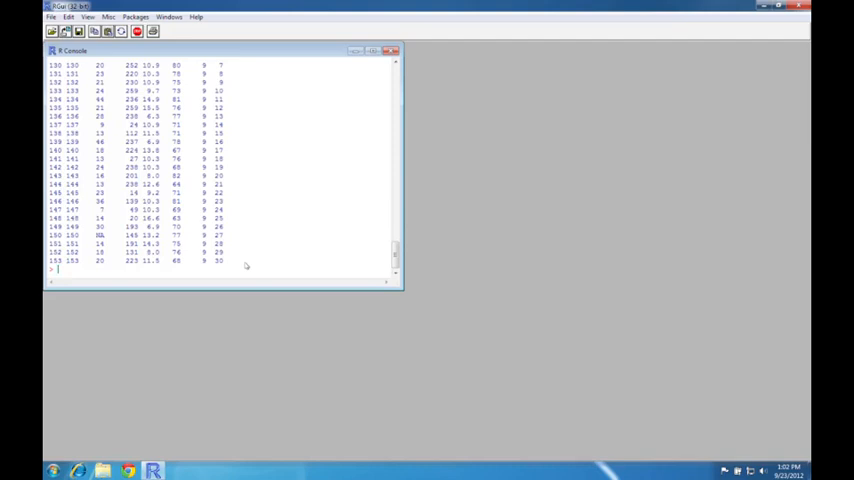
mouse_move(592, 56)
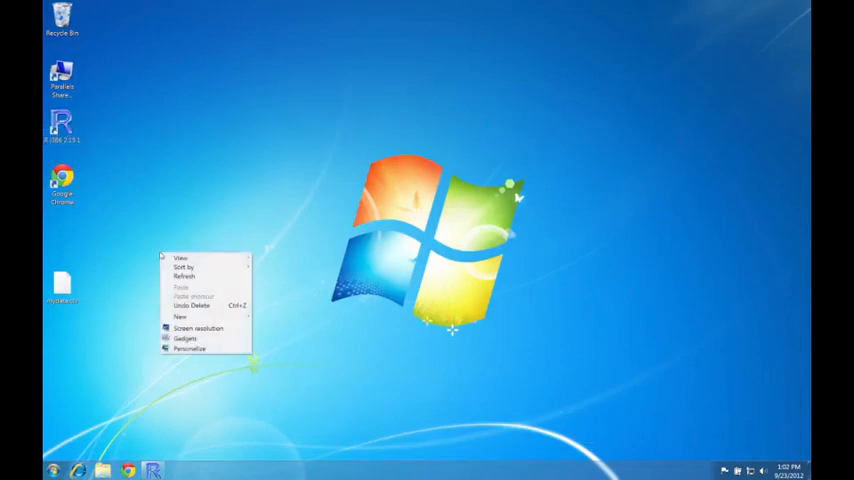
Step: Create a new folder on the desktop from the New menu
click(180, 316)
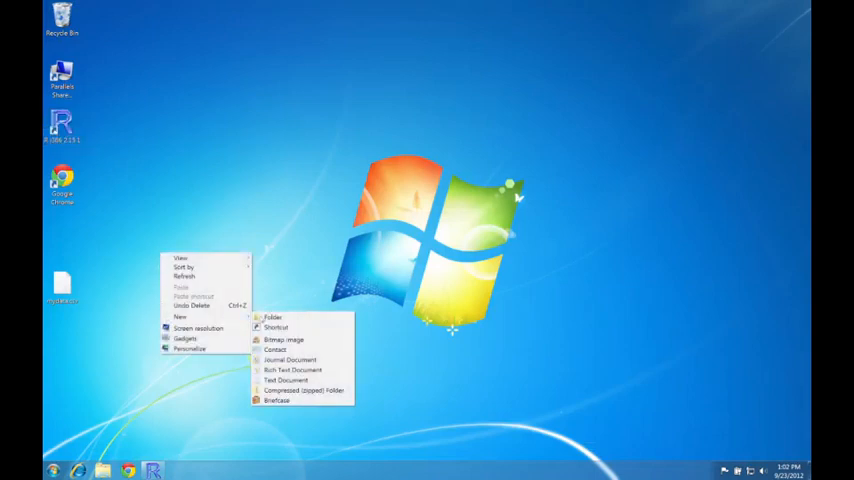
click(272, 316)
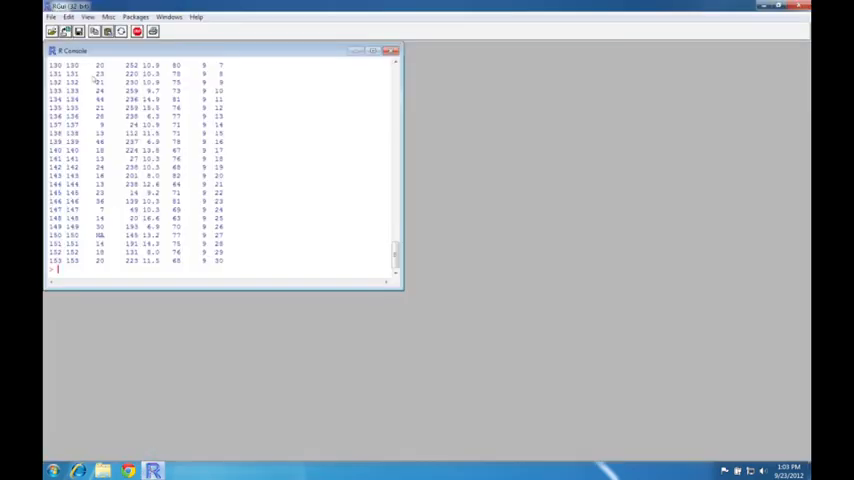
Step: Change the working directory to Desktop\Coursera and confirm it with getwd()
click(50, 16)
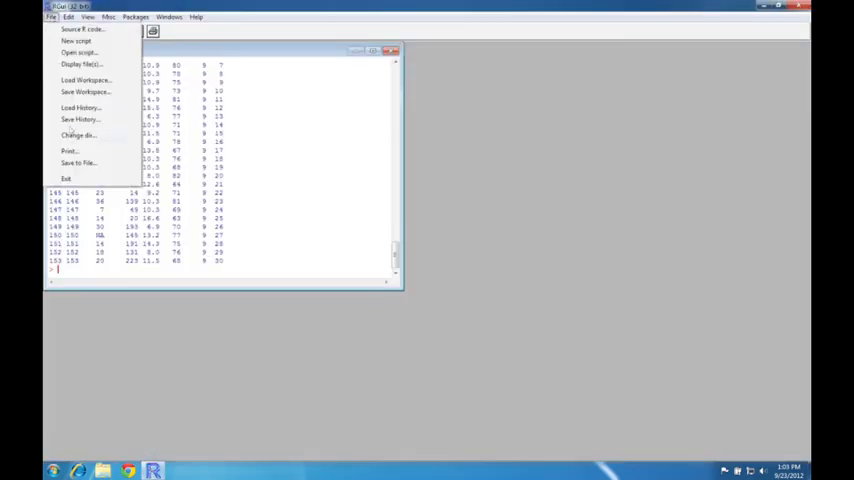
click(78, 136)
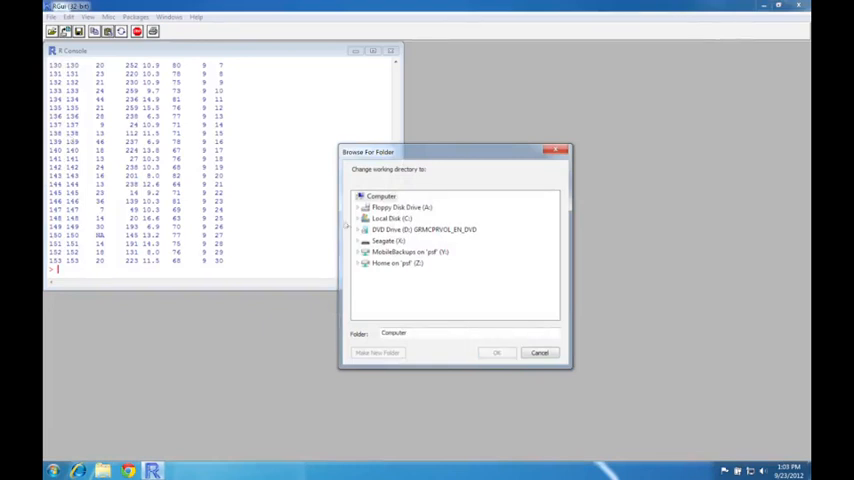
click(360, 218)
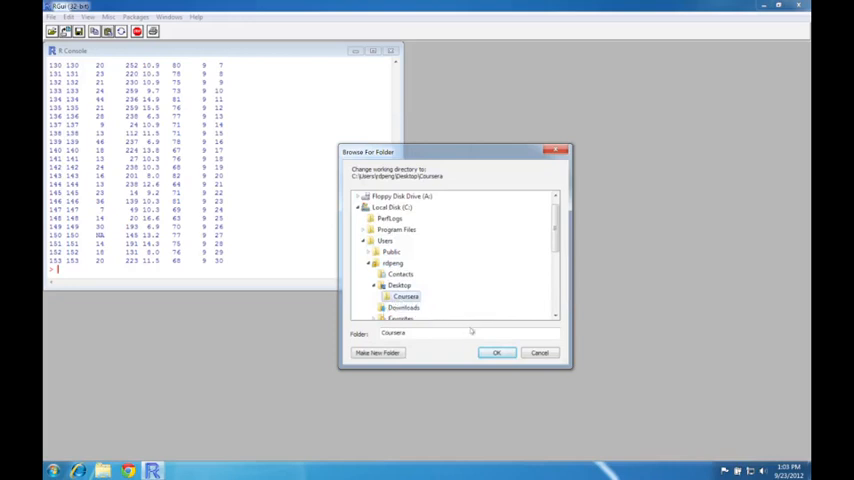
click(496, 352)
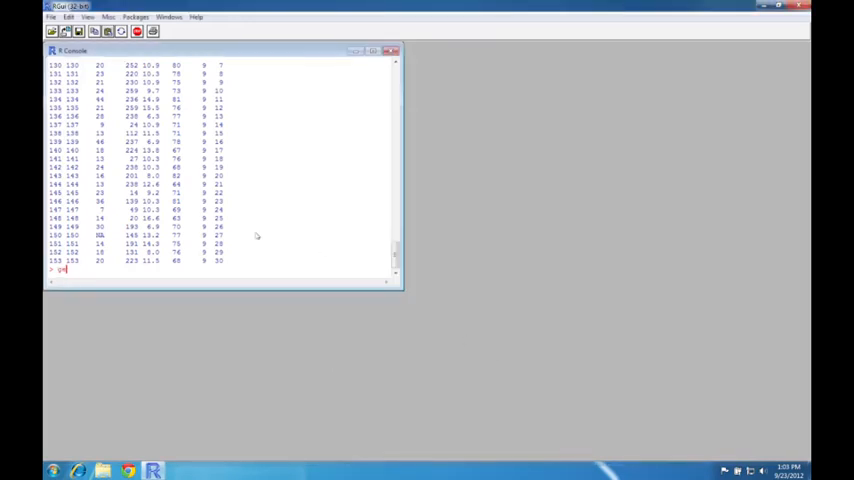
text(getwd())
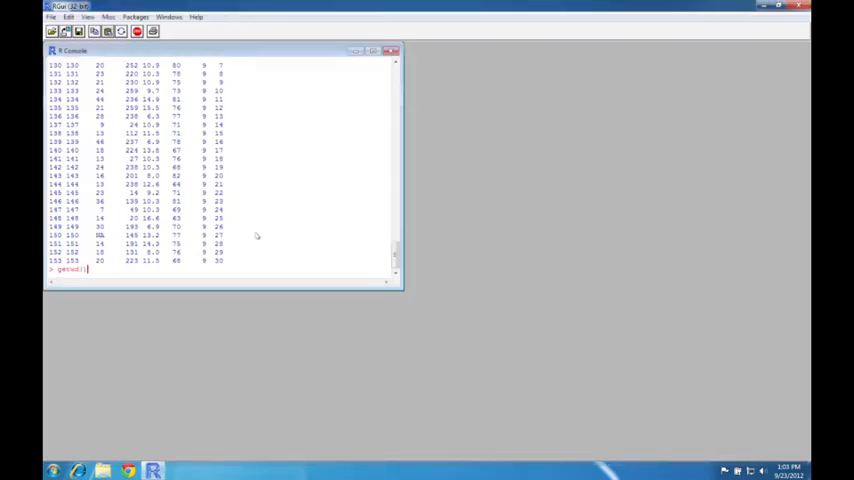
key(Return)
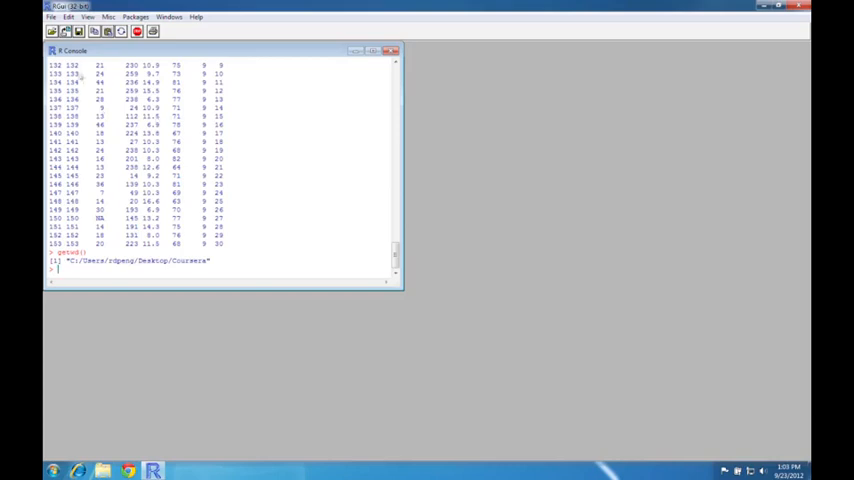
Step: In a new script, write myfunction <- function() { x <- rnorm(100); mean(x) }
click(50, 16)
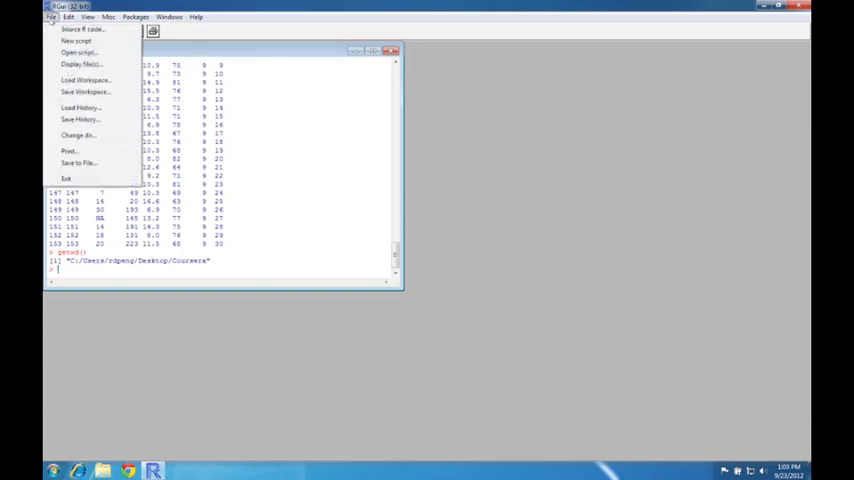
click(76, 40)
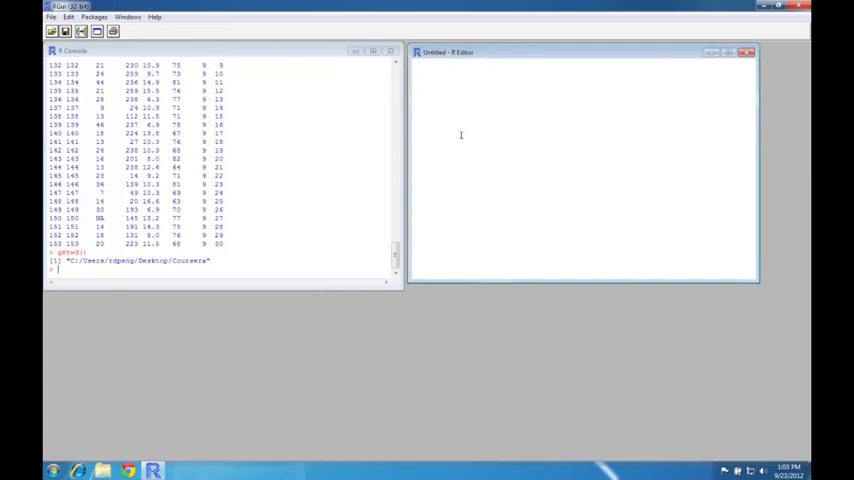
text(myfunction)
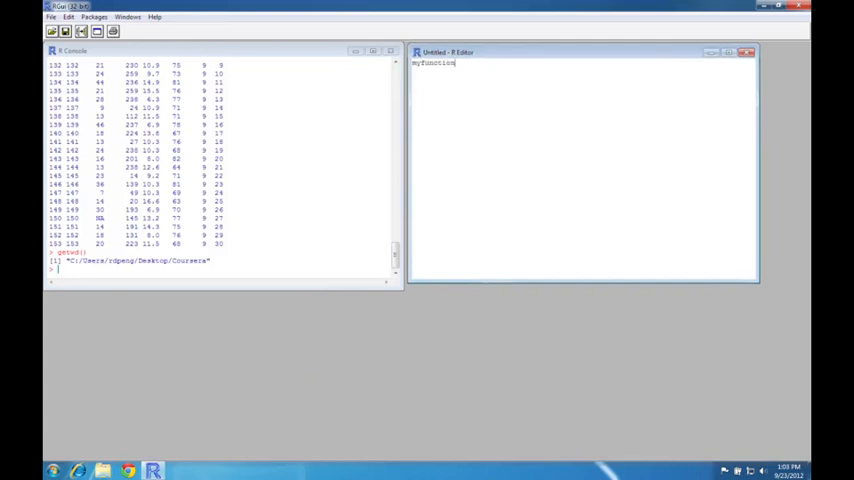
text(<- function)
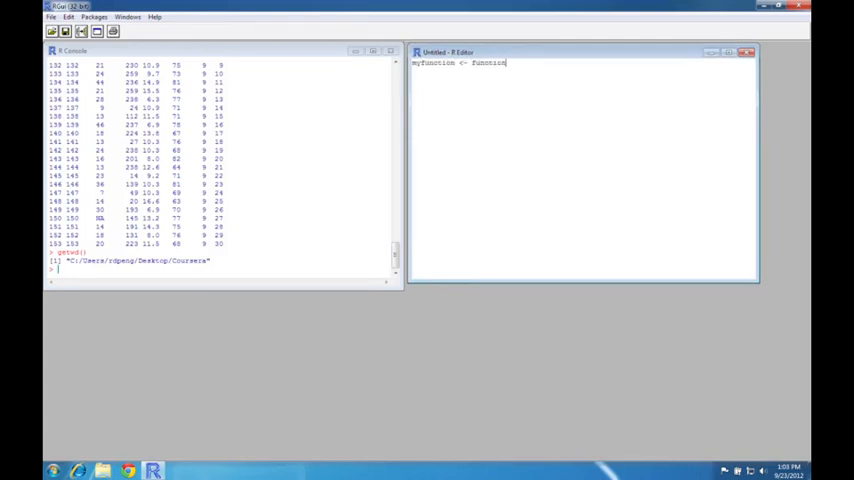
text(() {)
text(x <- r)
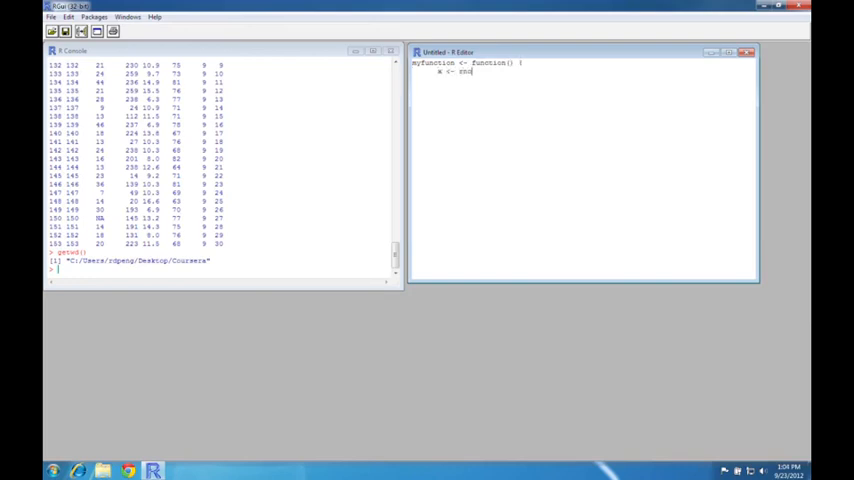
text(norm(100))
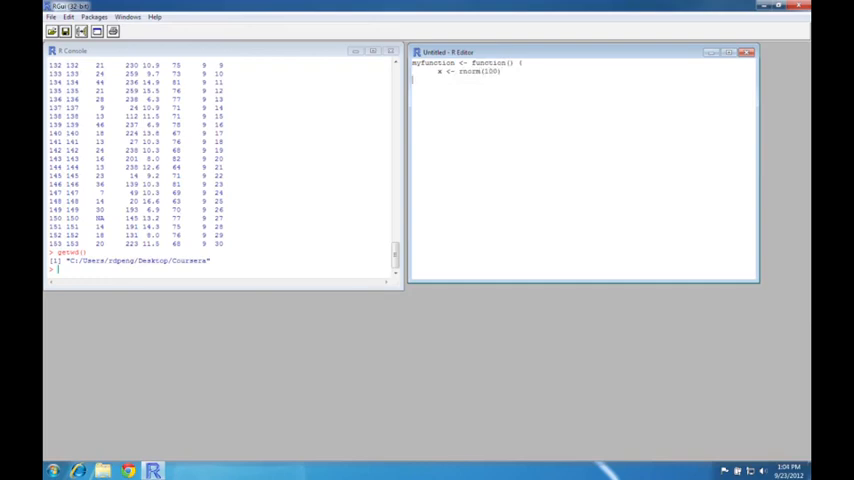
text(mean)
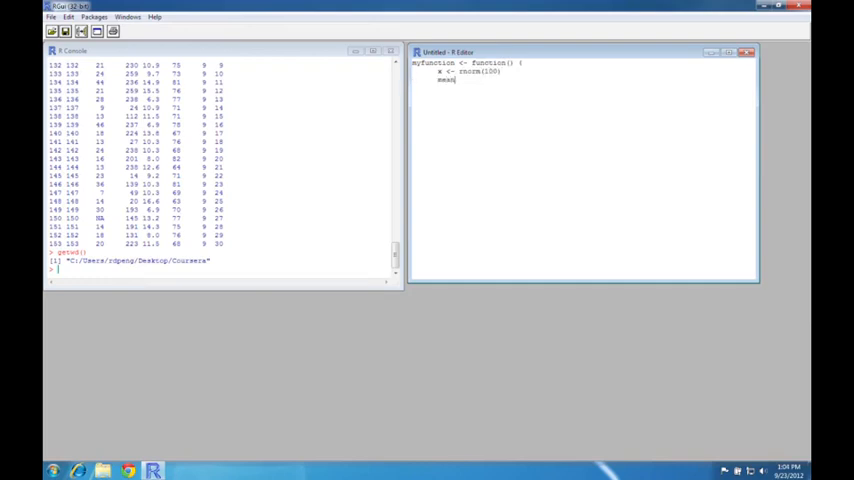
text((x))
click(218, 268)
text(myfunction()
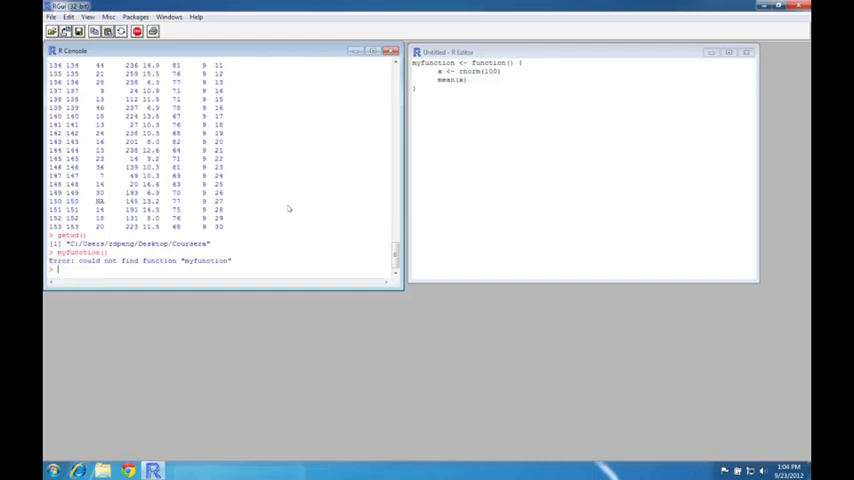
Step: Run ls() to see myfunction listed, then call myfunction() to get a random mean
text(ls())
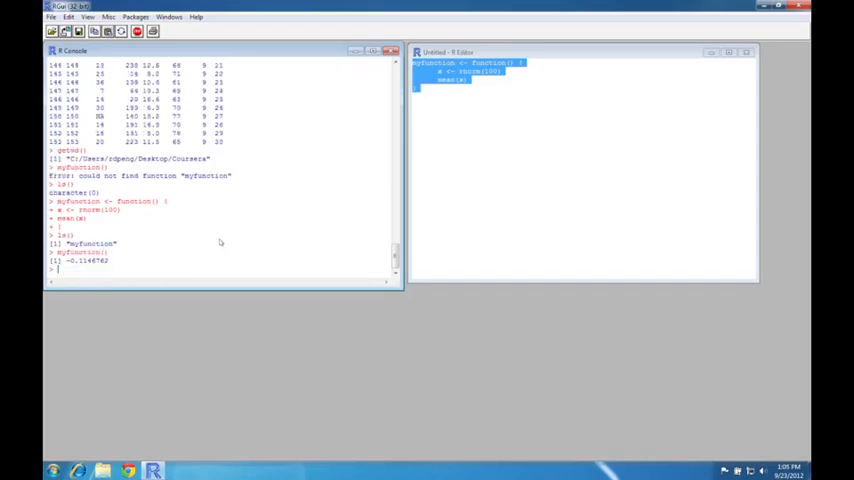
text(myfunction())
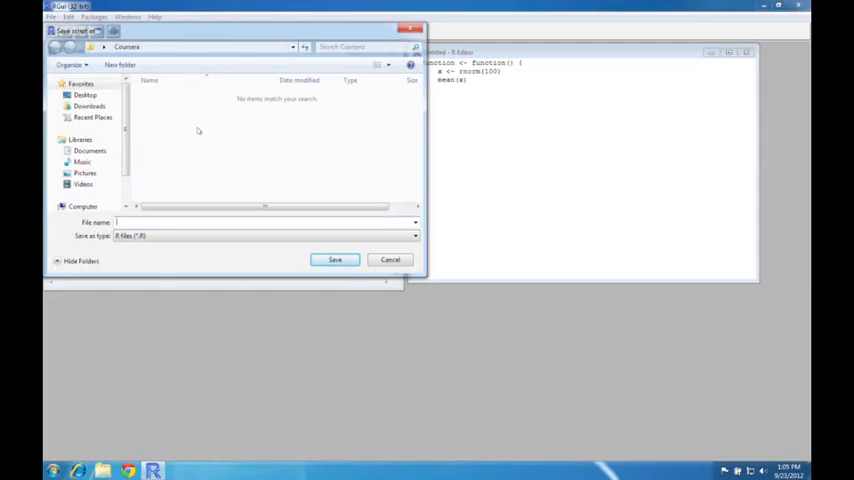
Step: Save the script as mycode.R inside the Coursera folder on the Desktop
click(84, 94)
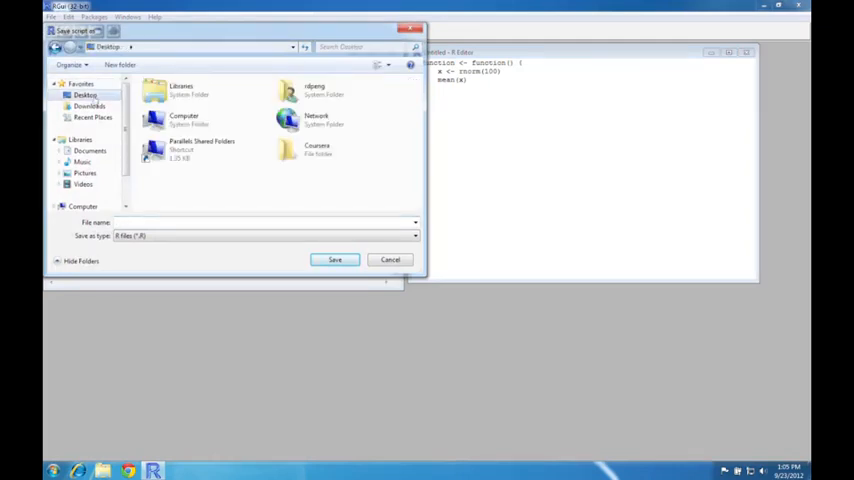
click(316, 148)
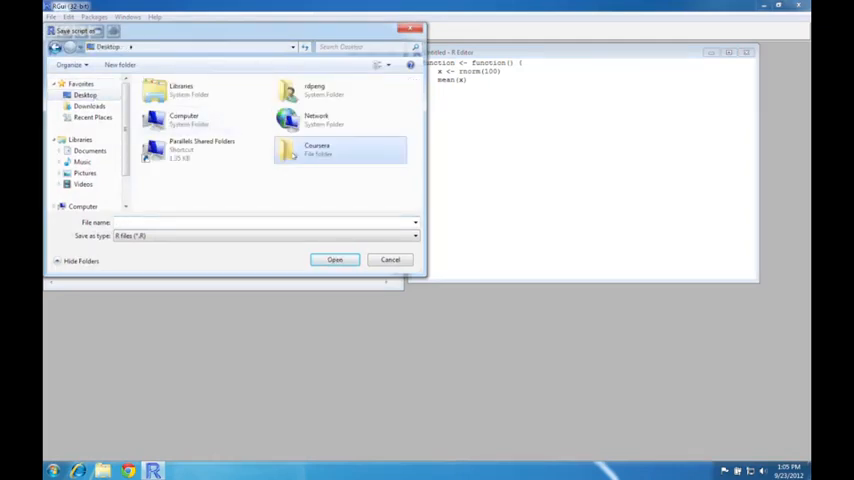
double_click(316, 148)
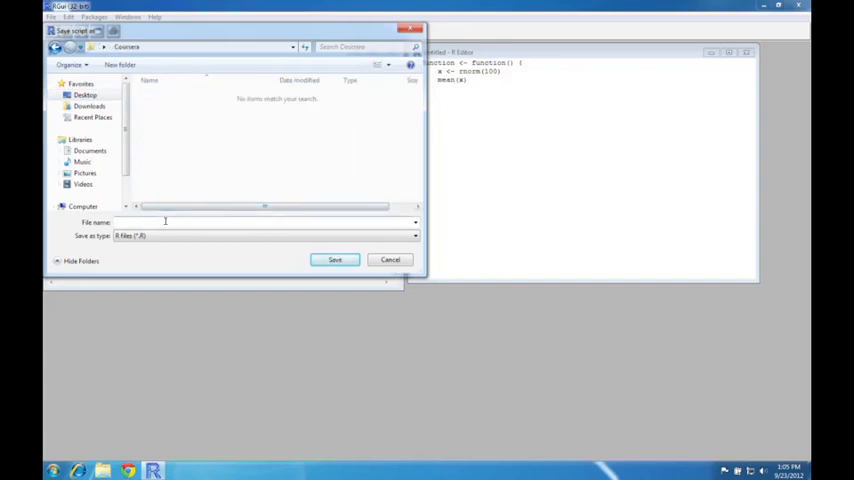
text(m)
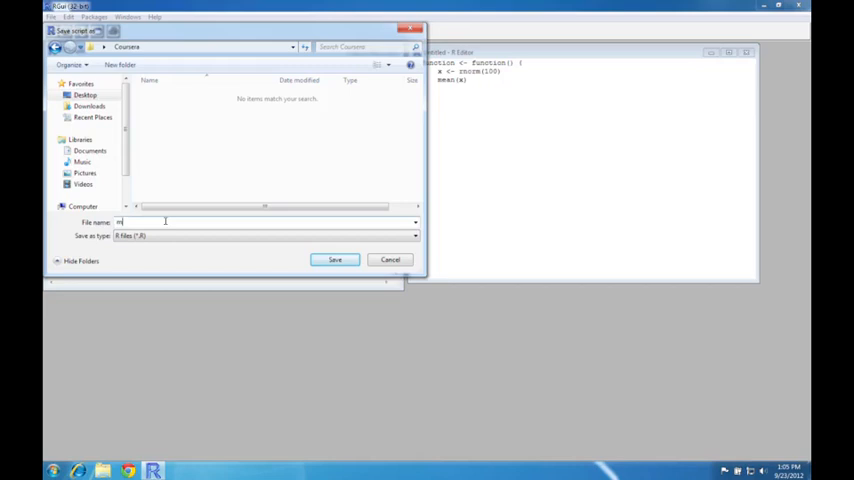
text(ycode.R)
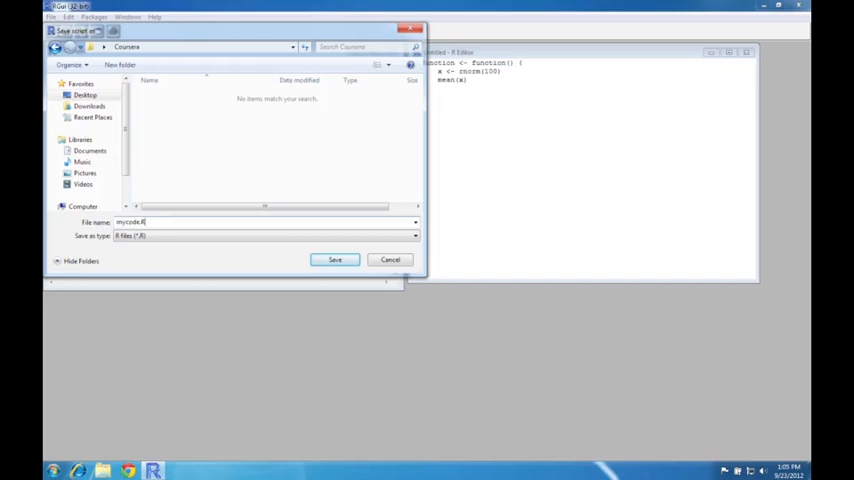
click(336, 260)
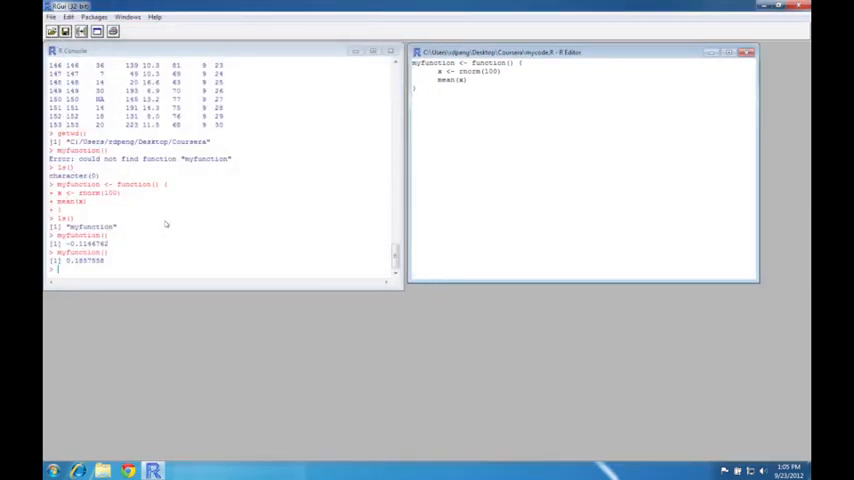
Step: List the folder with dir() and source mycode.R so myfunction is defined
text(da)
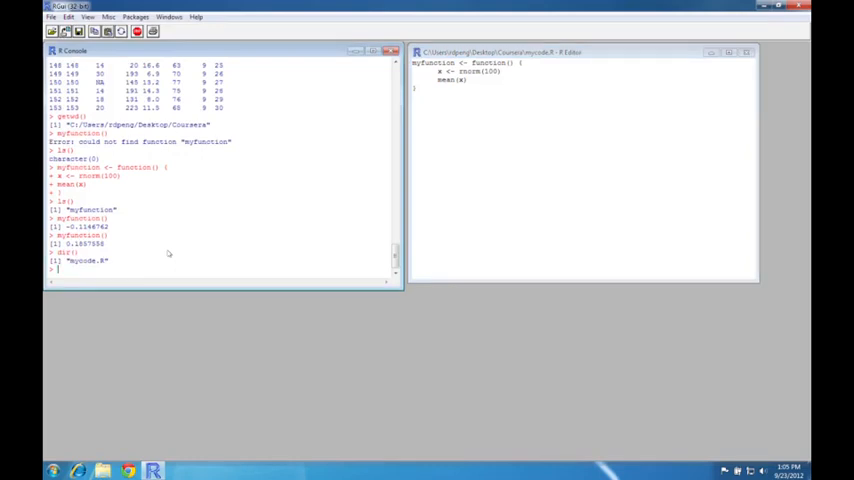
text(source("mycode.R)
text(ls())
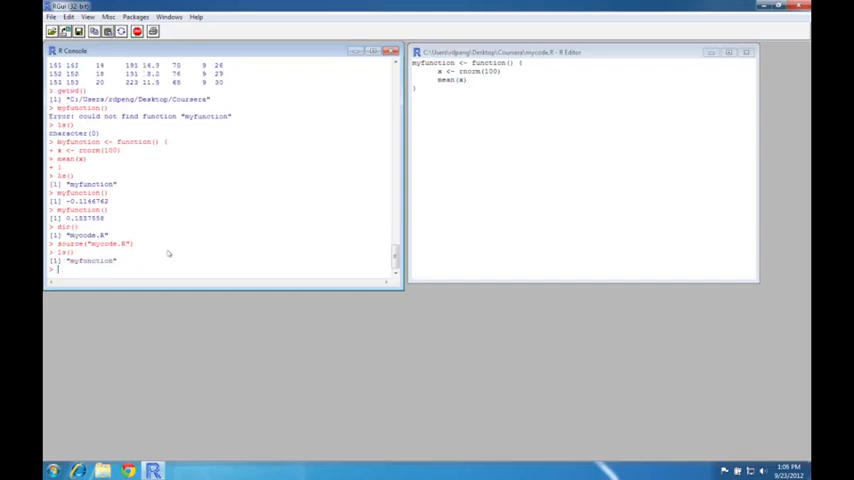
Step: Below myfunction, add second <- function(x) { x + rnorm(length(x)) }
click(484, 136)
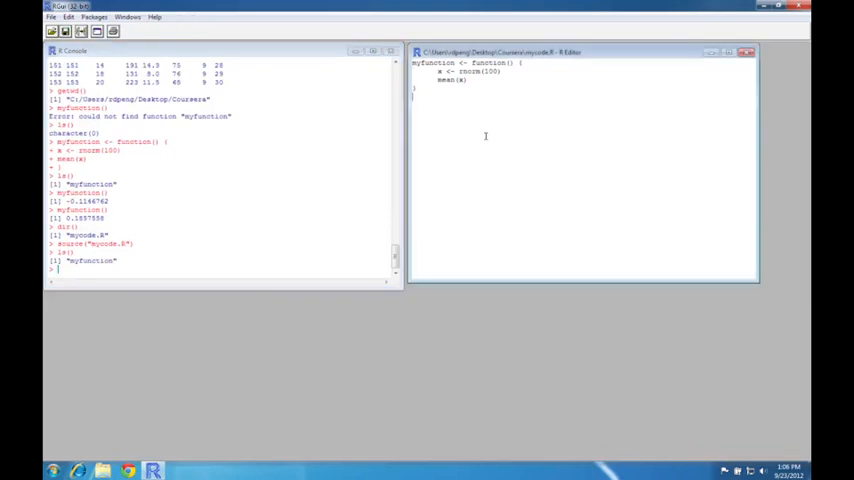
text(second)
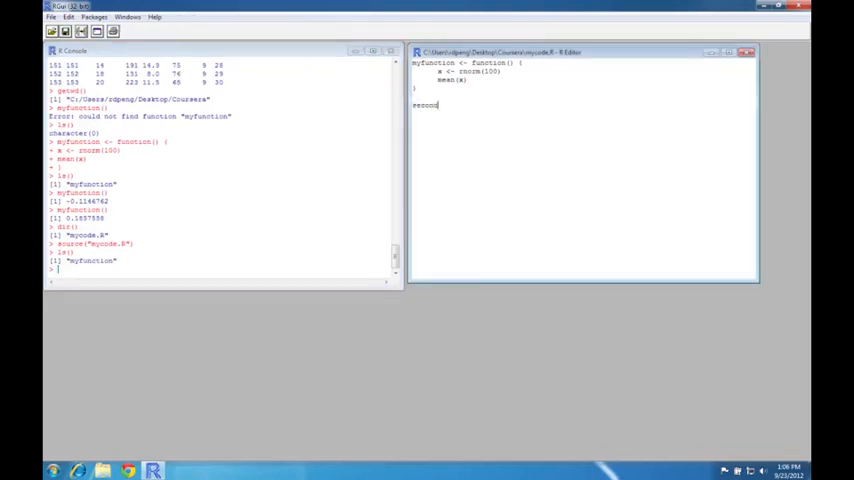
text(<- function(x) {)
text(x + rnorm)
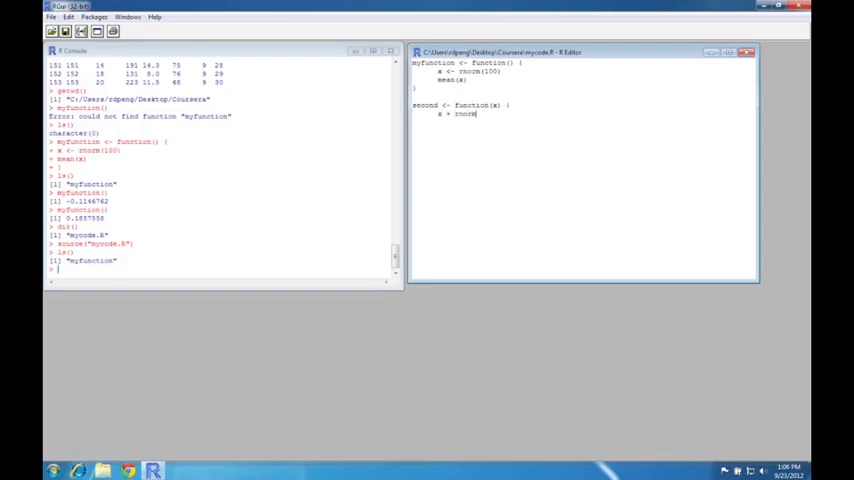
text((length(x)
text(})
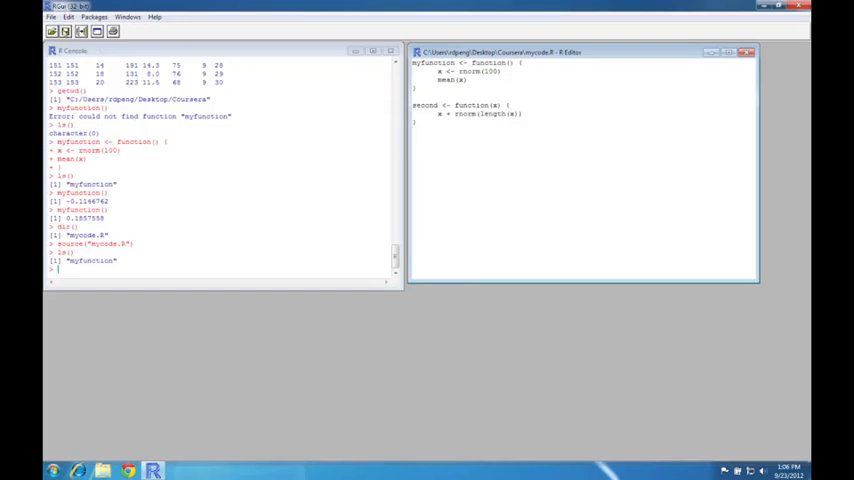
click(50, 16)
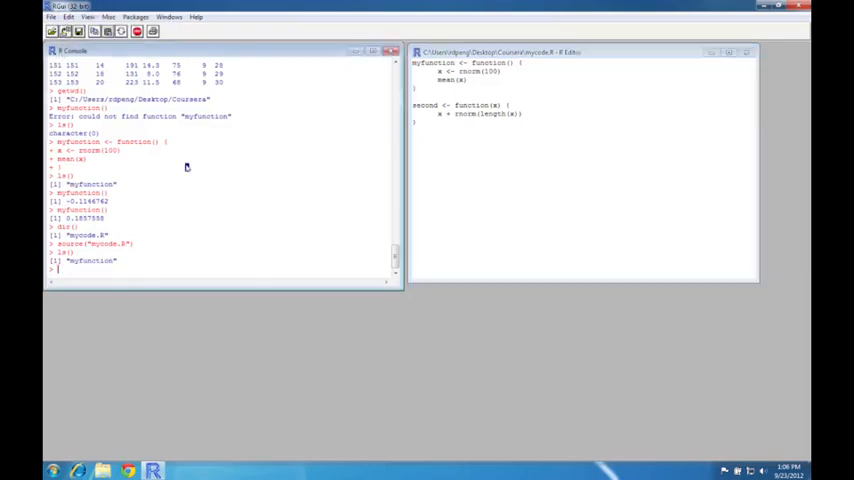
Step: Re-source mycode.R and call second on 4, 10 and 4:10 to get noisy values
text(source("mycode.R)
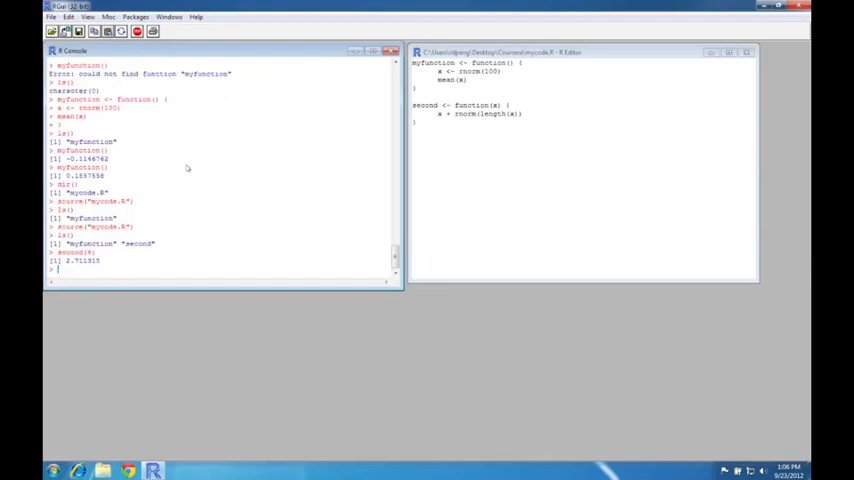
text(second(4))
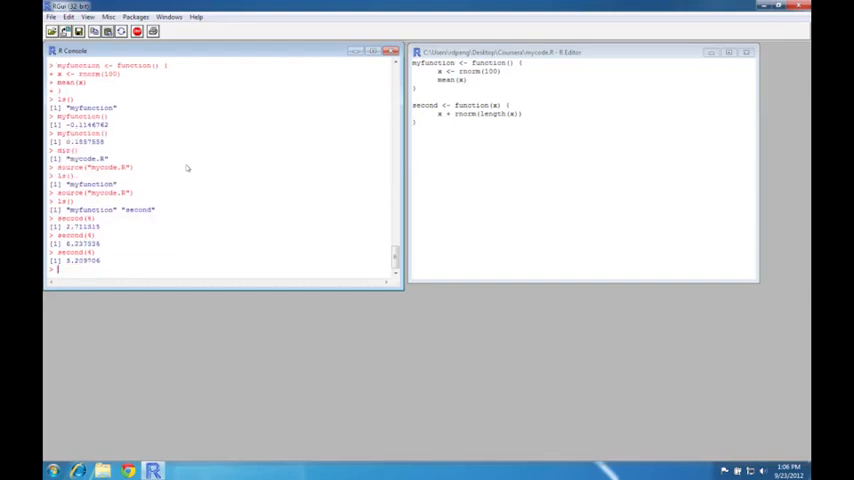
text(second(10))
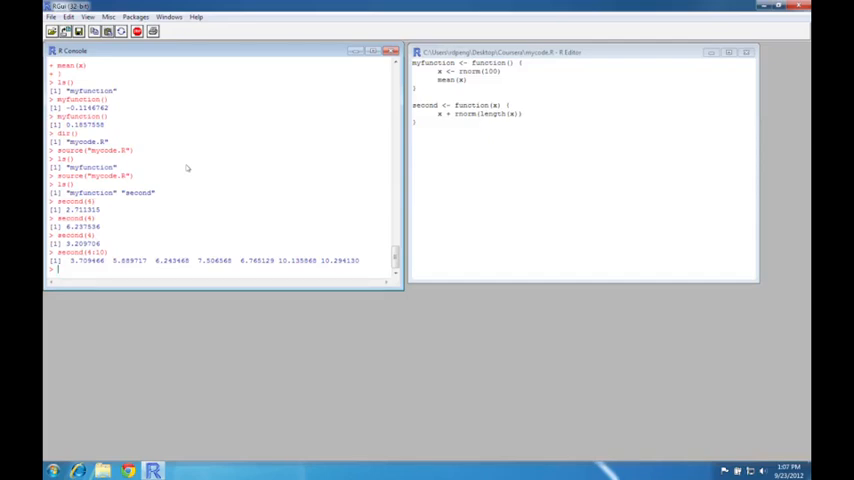
mouse_move(100, 76)
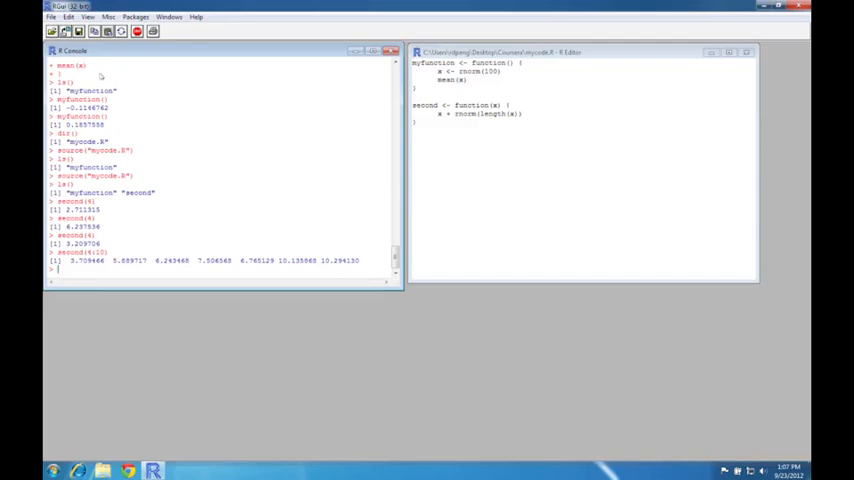
Step: Reopen mycode.R from Coursera via File > Open script and place the editor beside the console
click(50, 16)
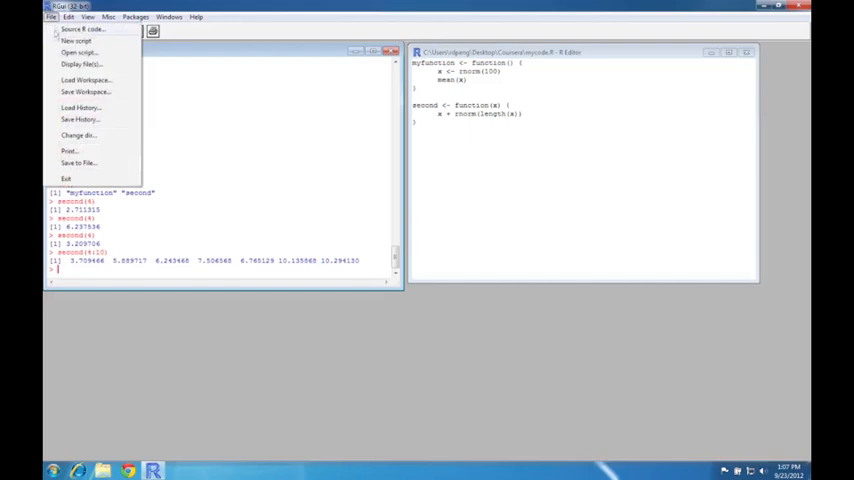
click(78, 40)
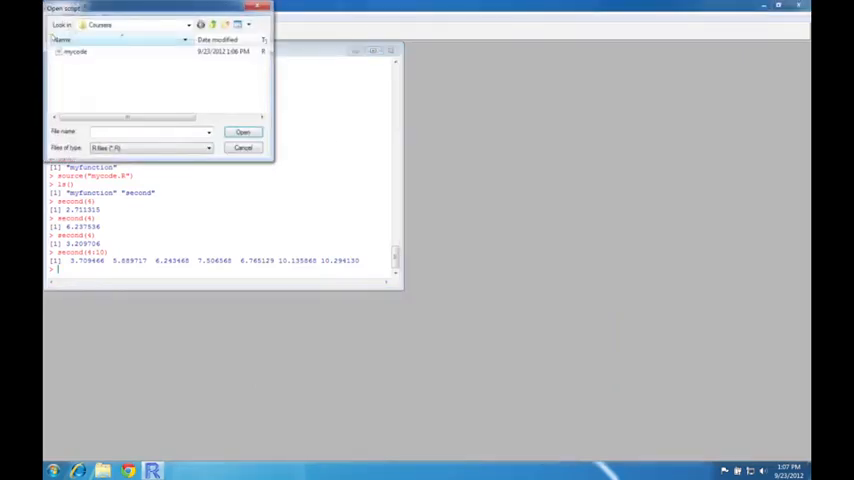
click(76, 52)
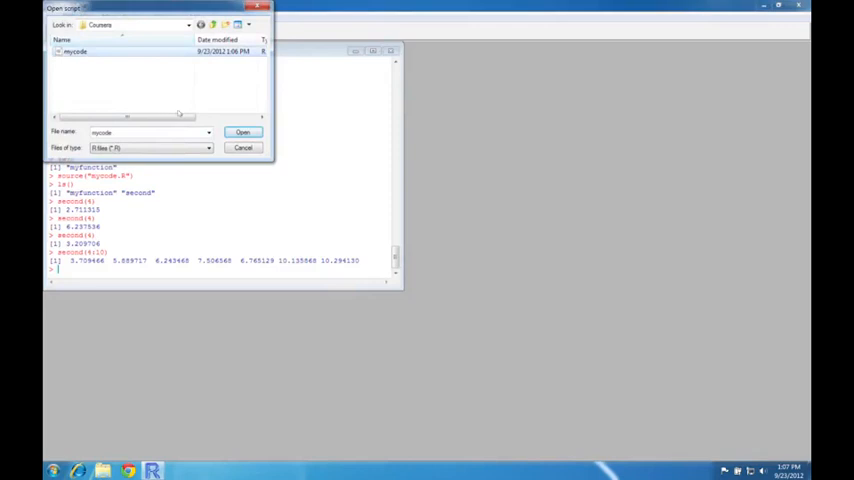
click(242, 132)
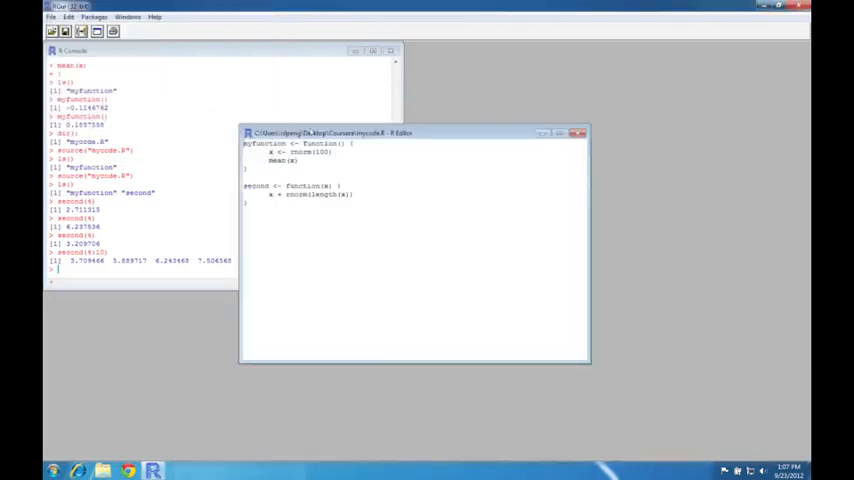
drag(330, 132, 596, 52)
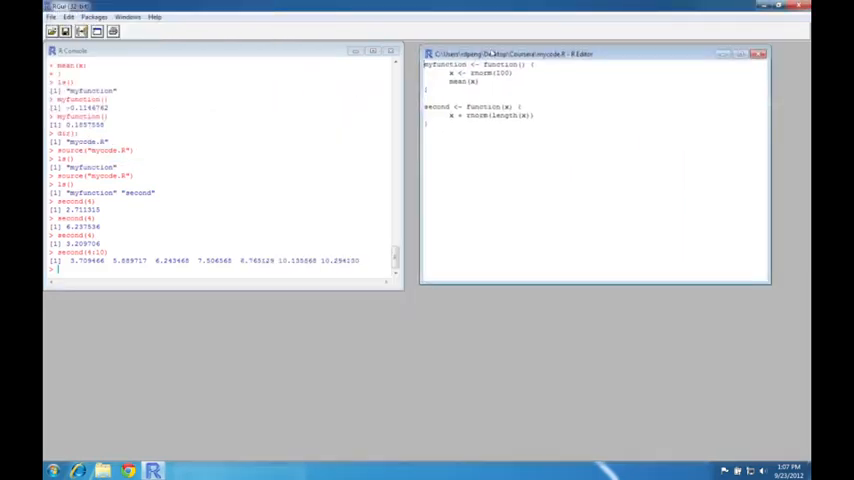